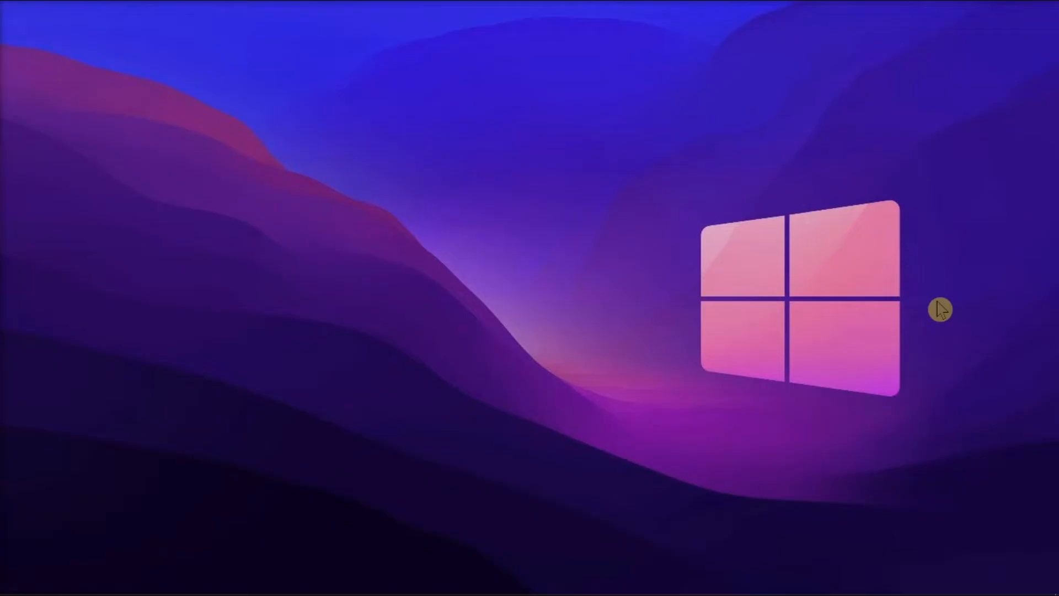
mouse_move(593, 529)
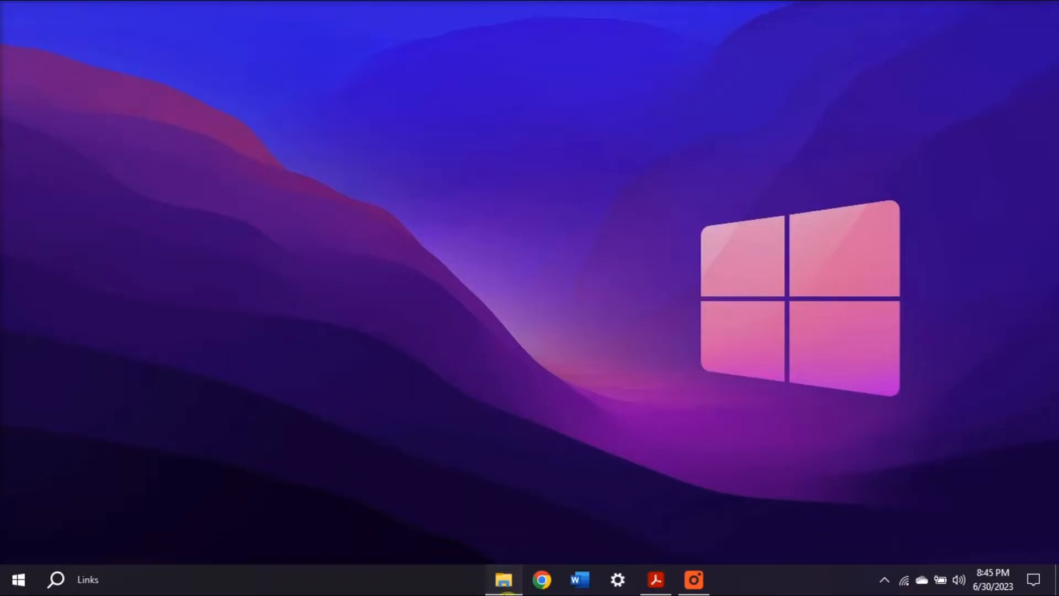
Ctrl-select SAMPLE FILE 2.pdf and three further scattered PDFs in the SAMPLE FILE folder
click(503, 579)
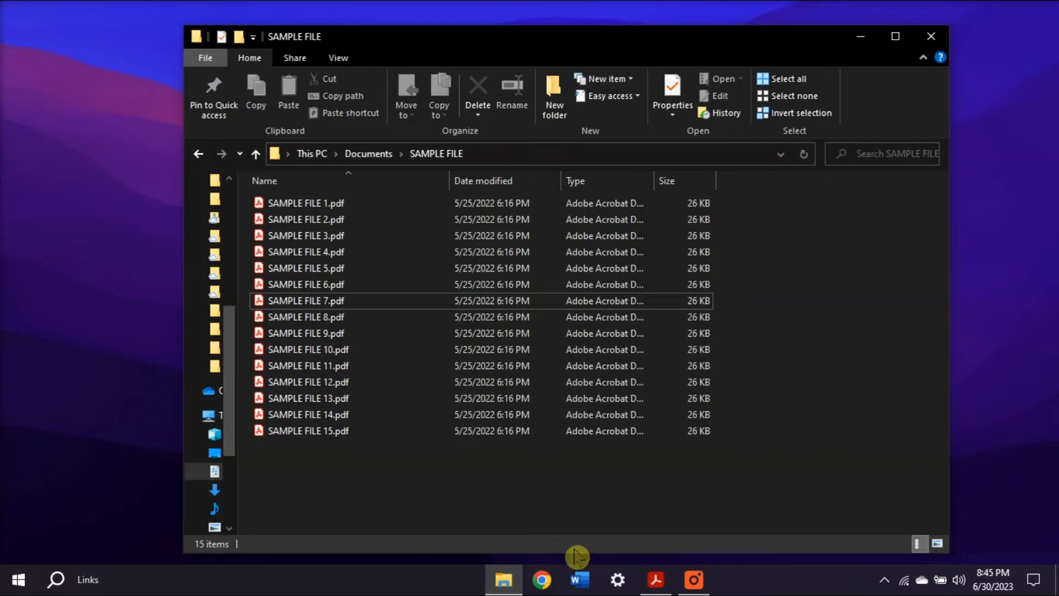
mouse_move(701, 508)
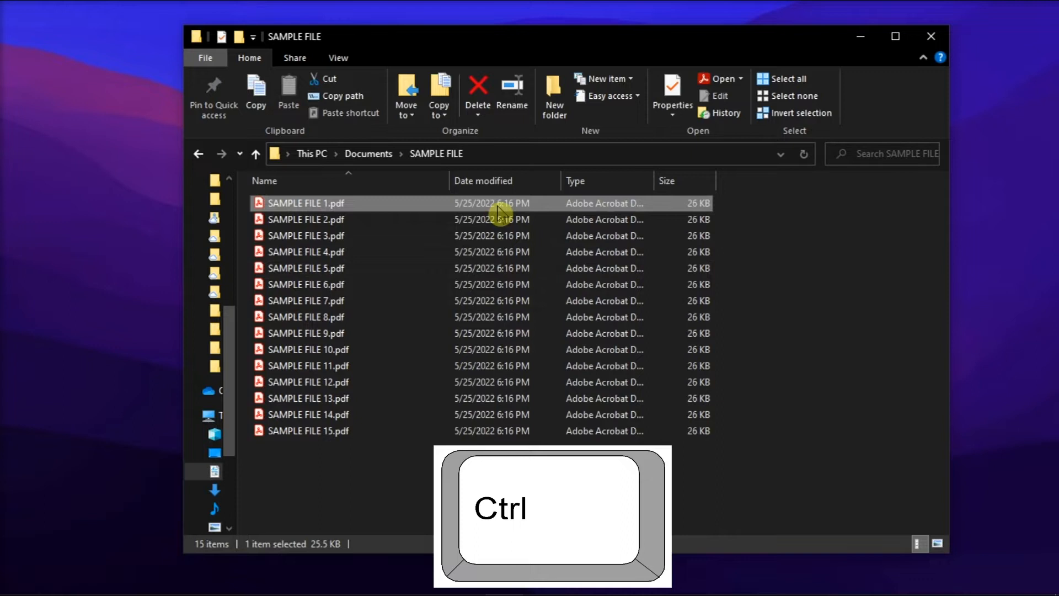
click(305, 218)
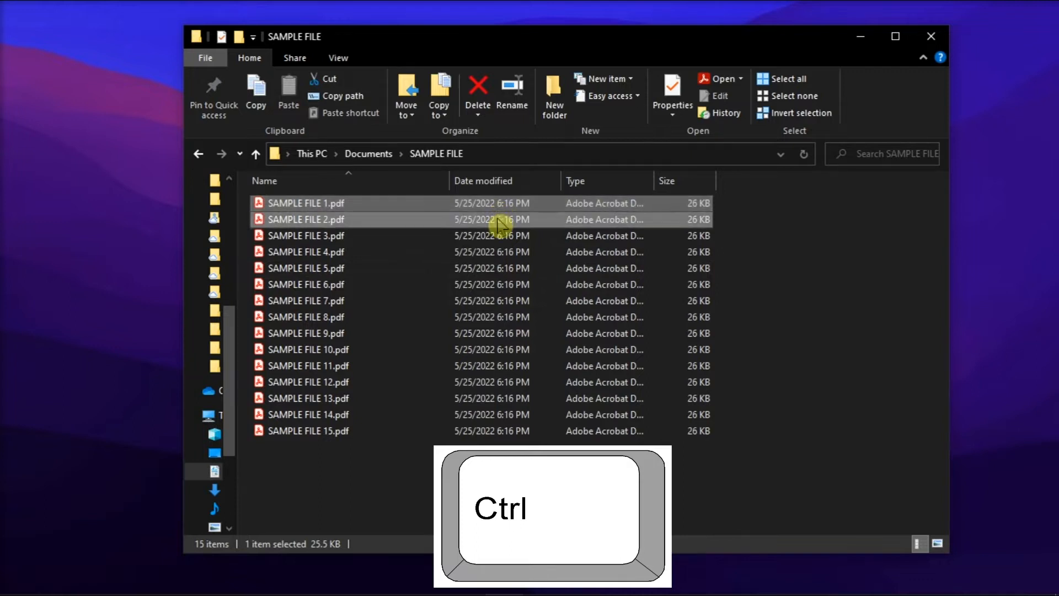
click(306, 284)
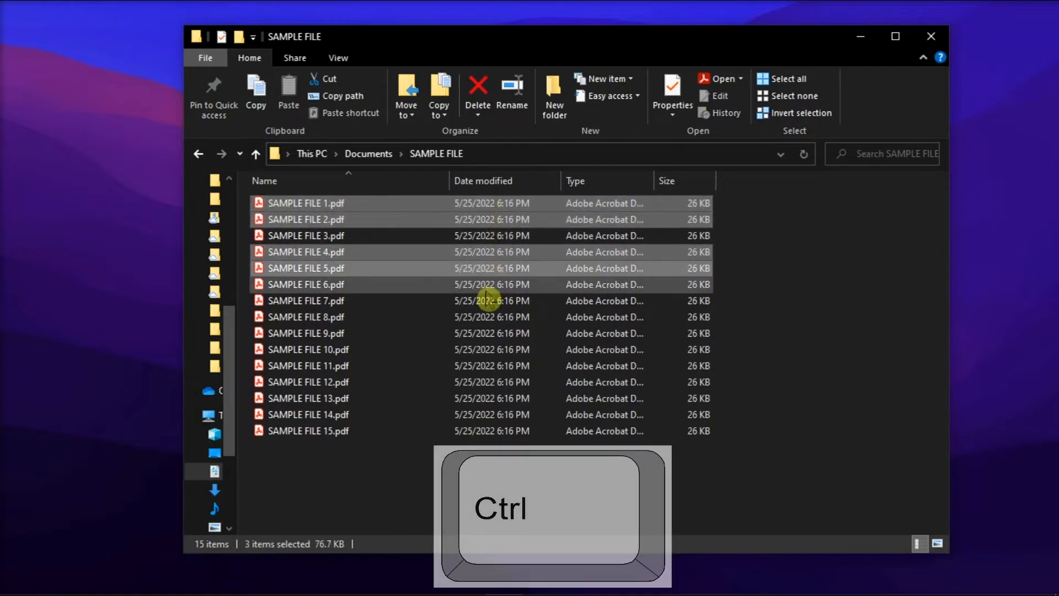
click(305, 333)
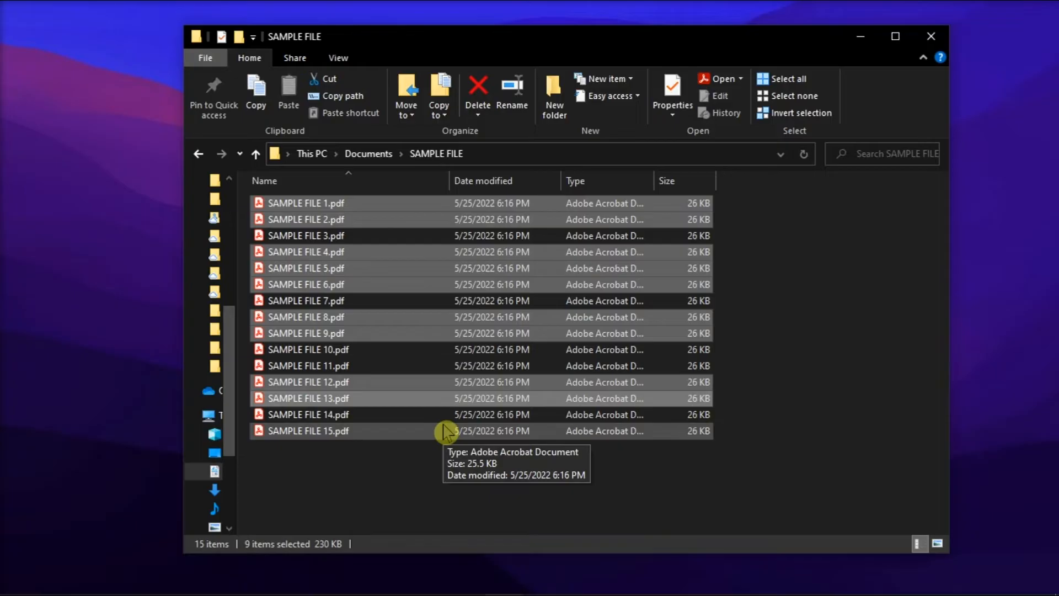
click(330, 430)
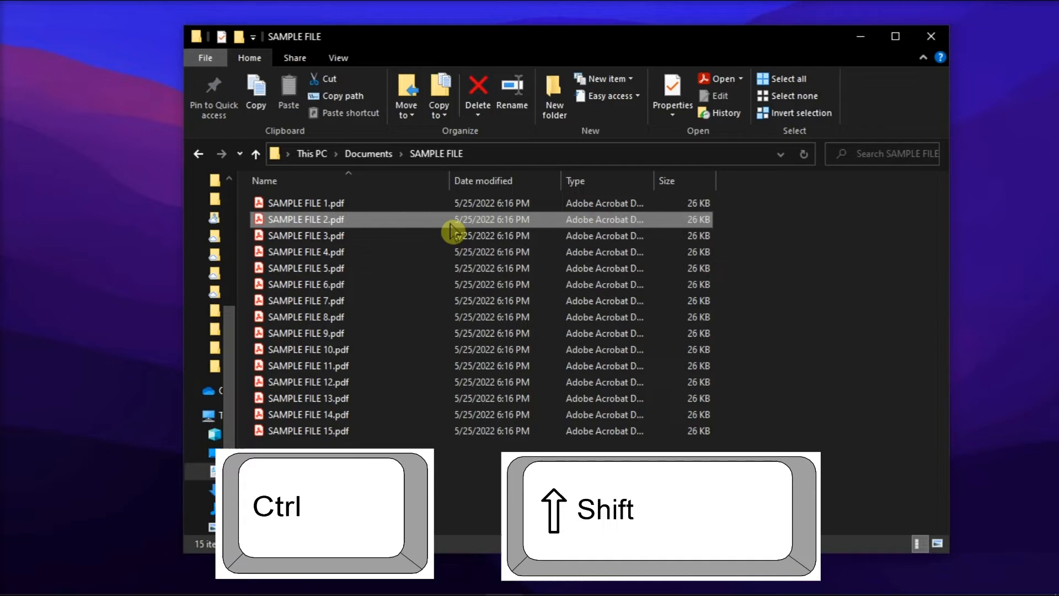
click(326, 268)
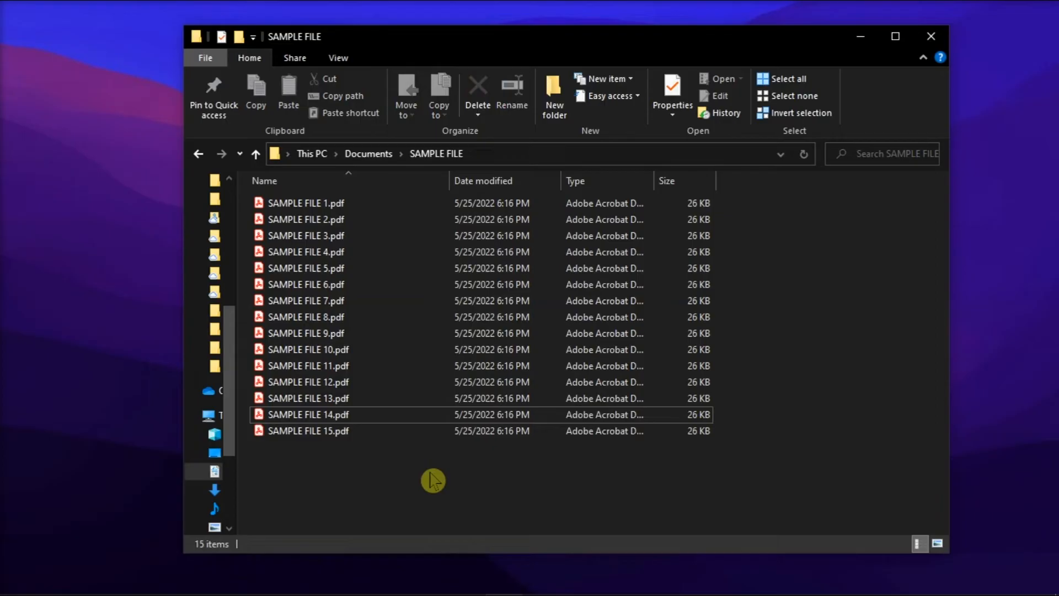
Select every one of the fifteen PDFs with Ctrl+A
key(Ctrl+a)
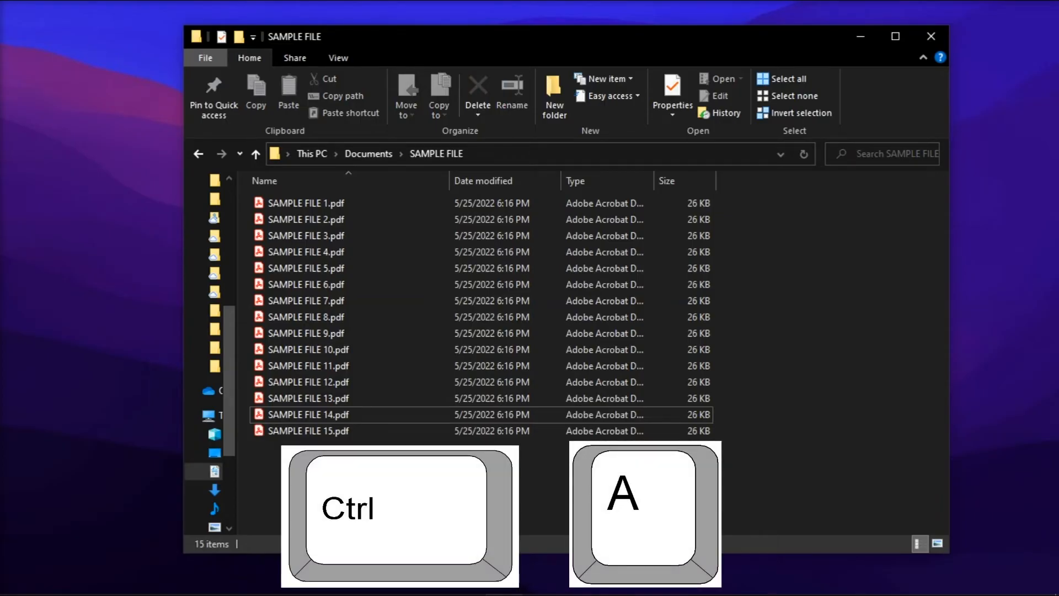
key(Ctrl+a)
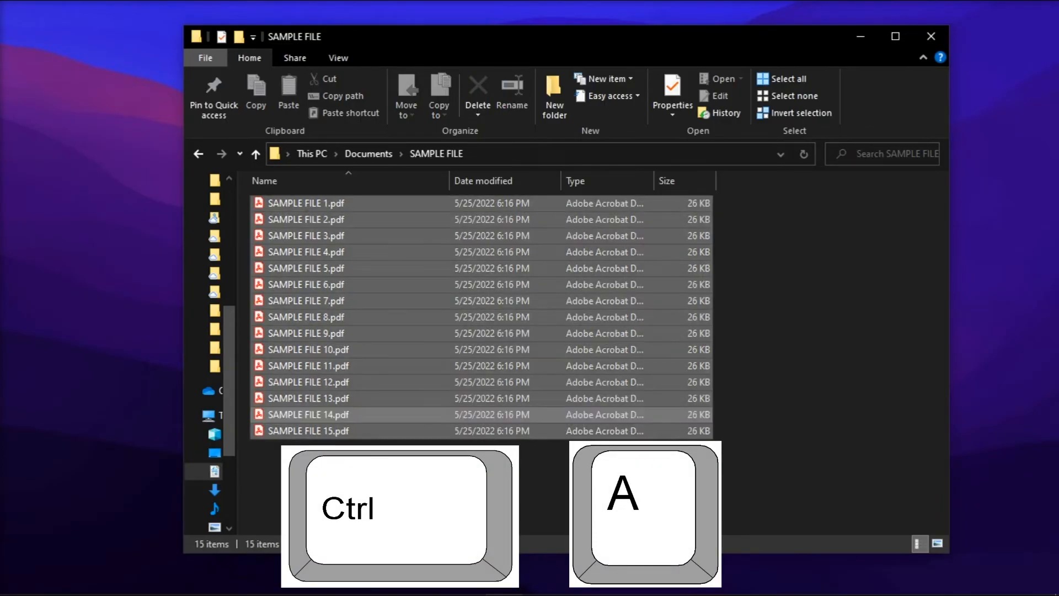
key(ctrl+a)
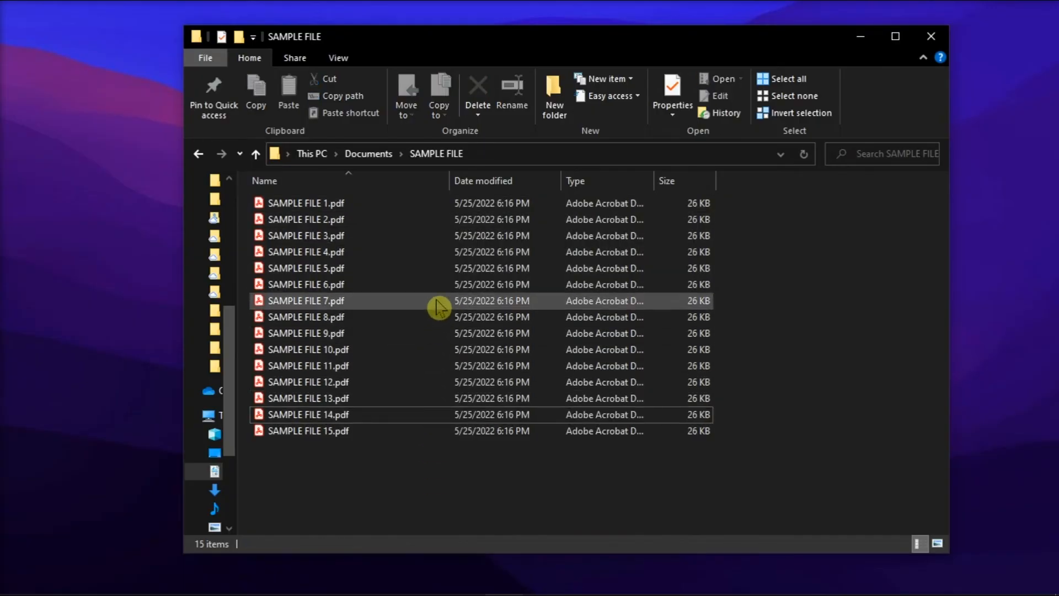
Box-select SAMPLE FILE 7, 8 and 9.pdf together
drag(439, 300, 420, 334)
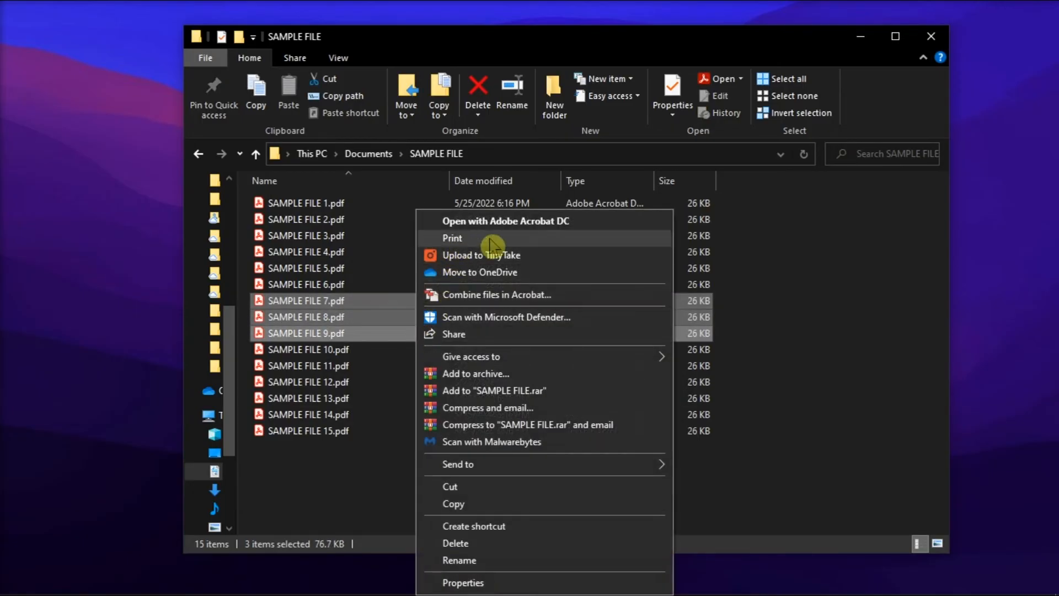
mouse_move(470, 246)
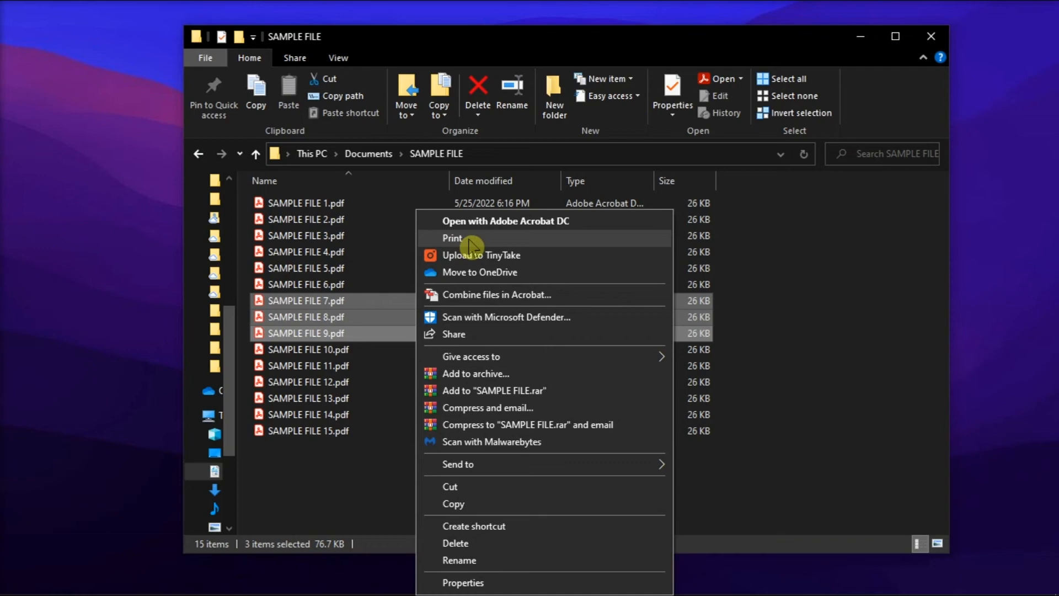
mouse_move(479, 247)
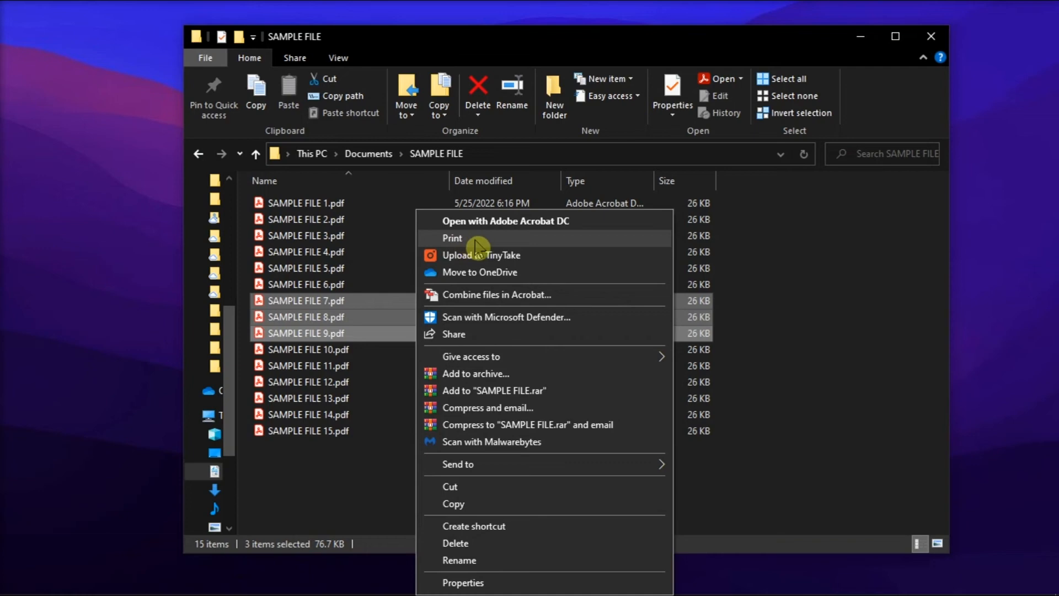